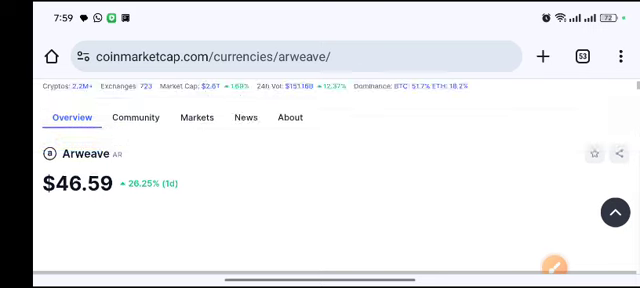
- Scroll down the Arweave page past its price and supply statistics toward the Community section
scroll(down, 3)
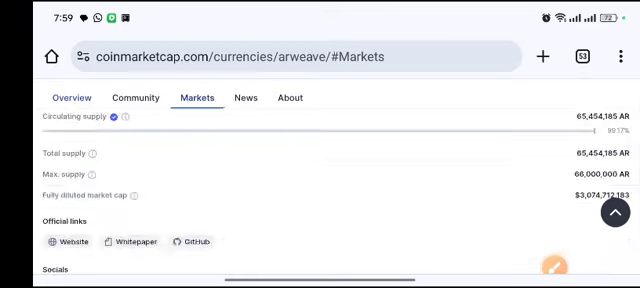
scroll(down, 3)
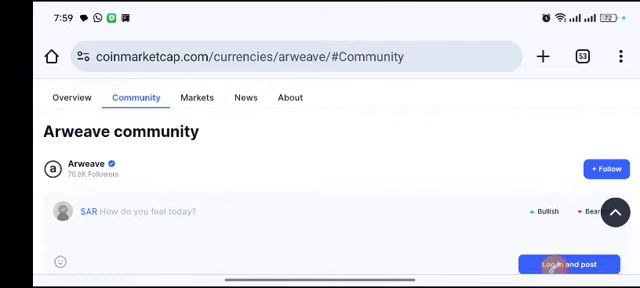
- Browse the Arweave community posts, then show the Markets table of exchanges trading AR/USDT
scroll(down, 3)
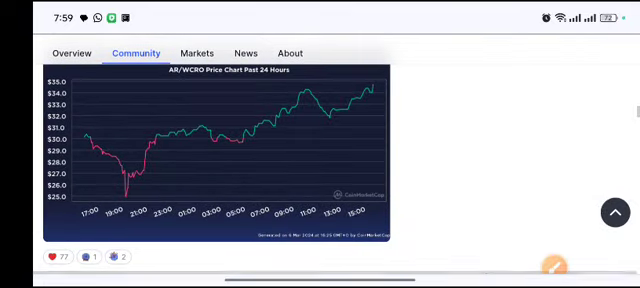
scroll(down, 3)
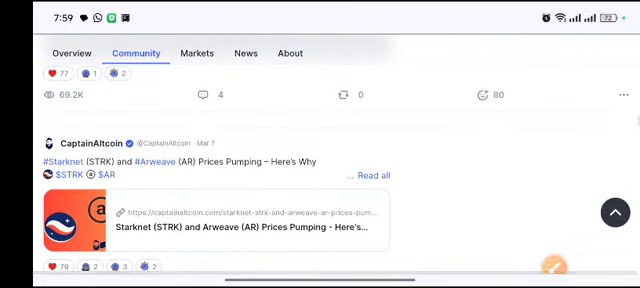
scroll(down, 3)
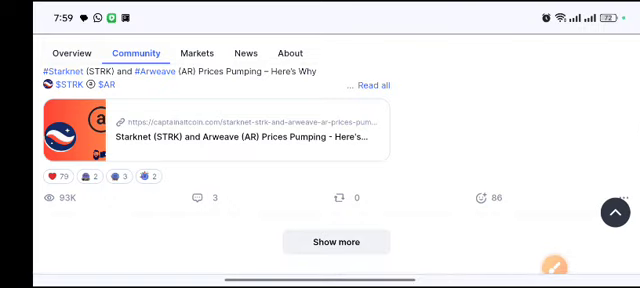
click(196, 52)
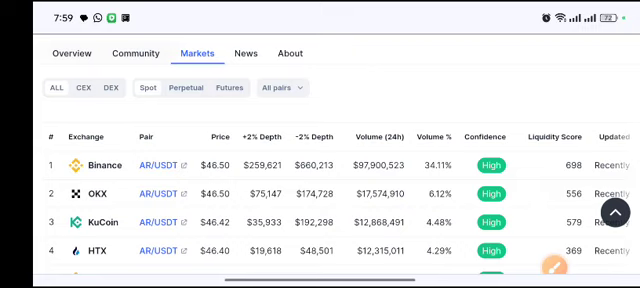
- Revisit the Arweave community feed and statistics overview, then show the Arweave News section
click(136, 90)
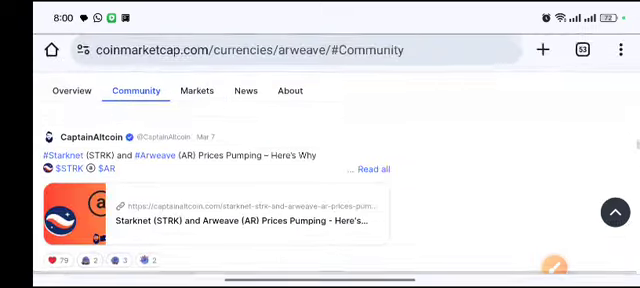
scroll(down, 3)
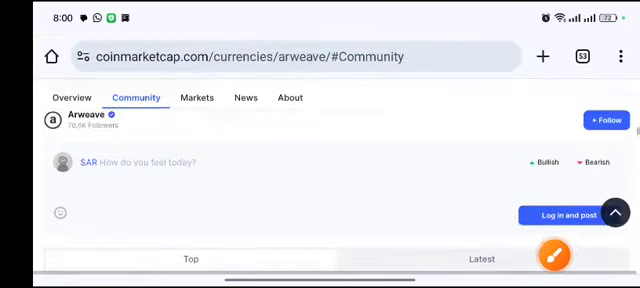
click(72, 96)
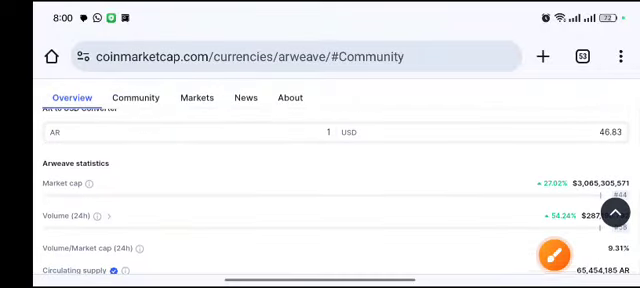
click(244, 96)
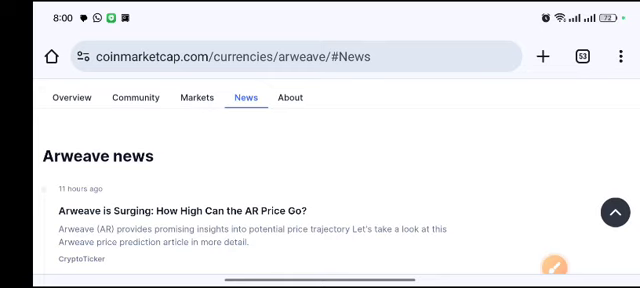
- Read down through the Arweave news headlines to older stories
scroll(down, 3)
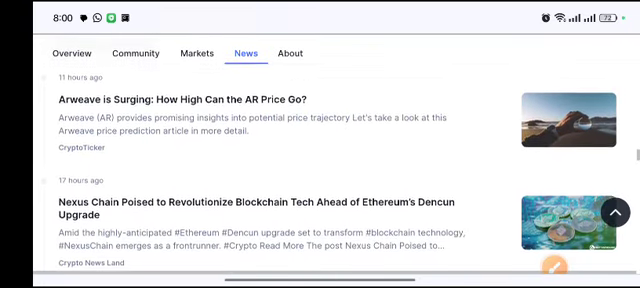
scroll(down, 3)
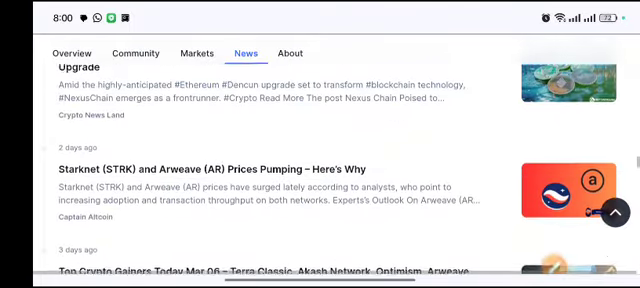
scroll(down, 3)
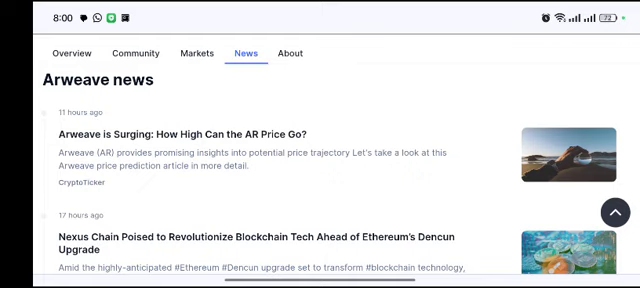
scroll(down, 3)
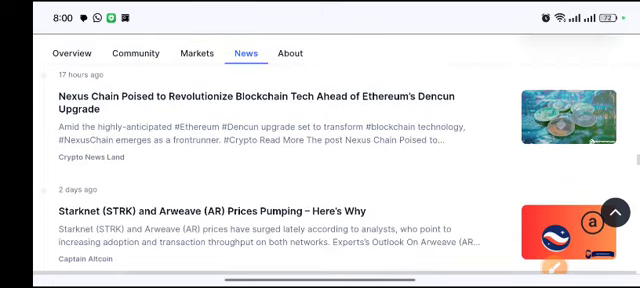
scroll(down, 3)
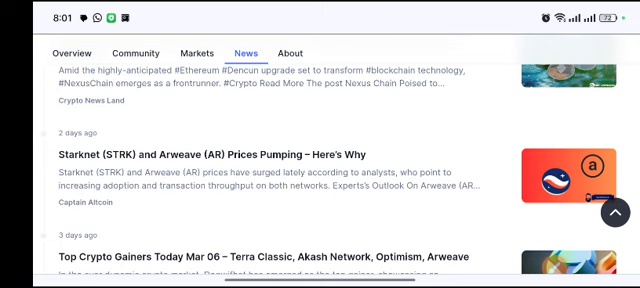
- Continue past the oldest news items and show Arweave's About section with its FAQ
scroll(down, 3)
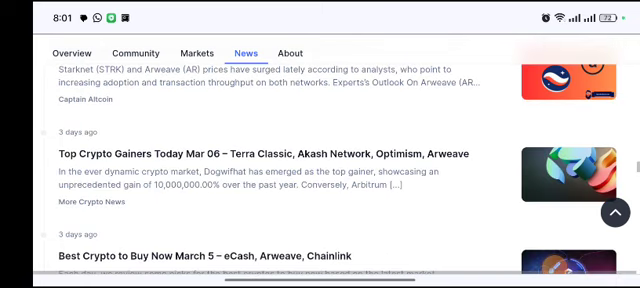
scroll(down, 3)
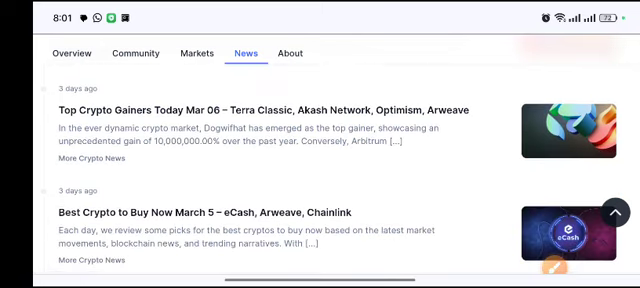
scroll(down, 3)
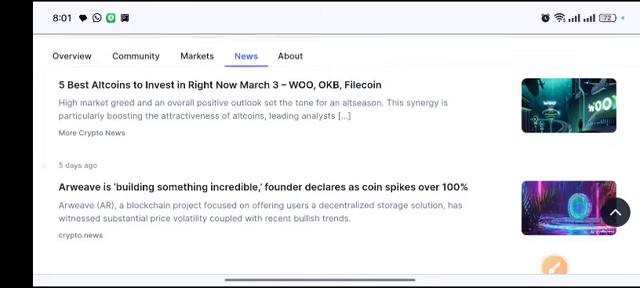
click(288, 74)
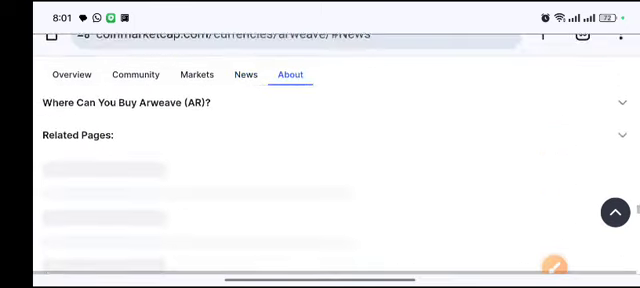
- Return via Markets and Community to Arweave's price chart and draw a red uptrend line over it
click(192, 98)
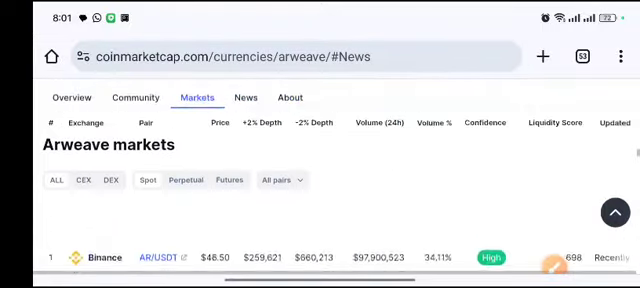
click(132, 96)
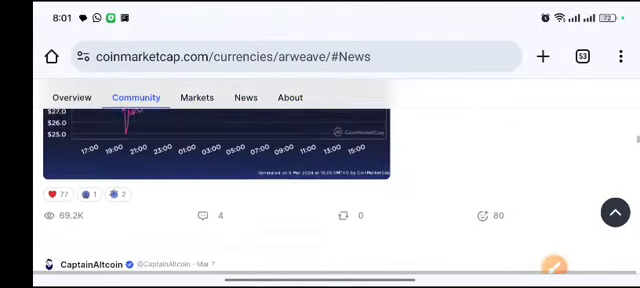
click(70, 96)
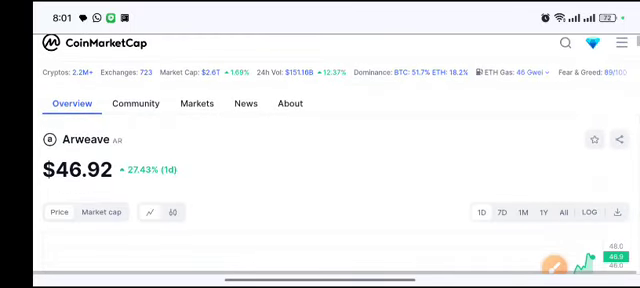
scroll(down, 3)
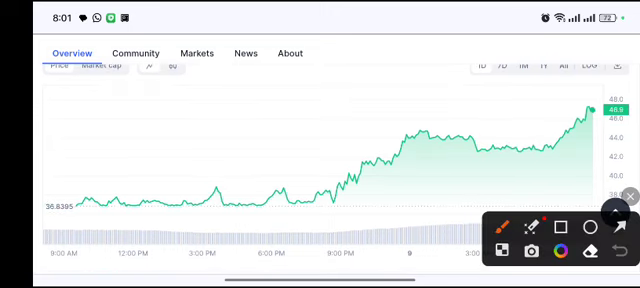
drag(322, 202, 588, 104)
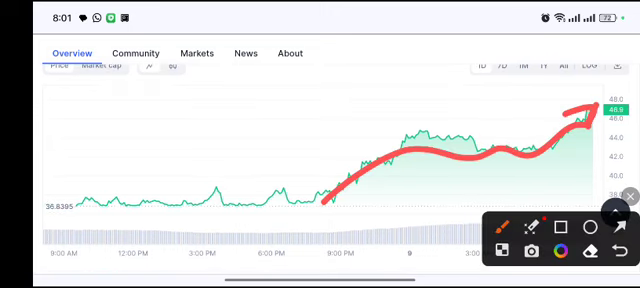